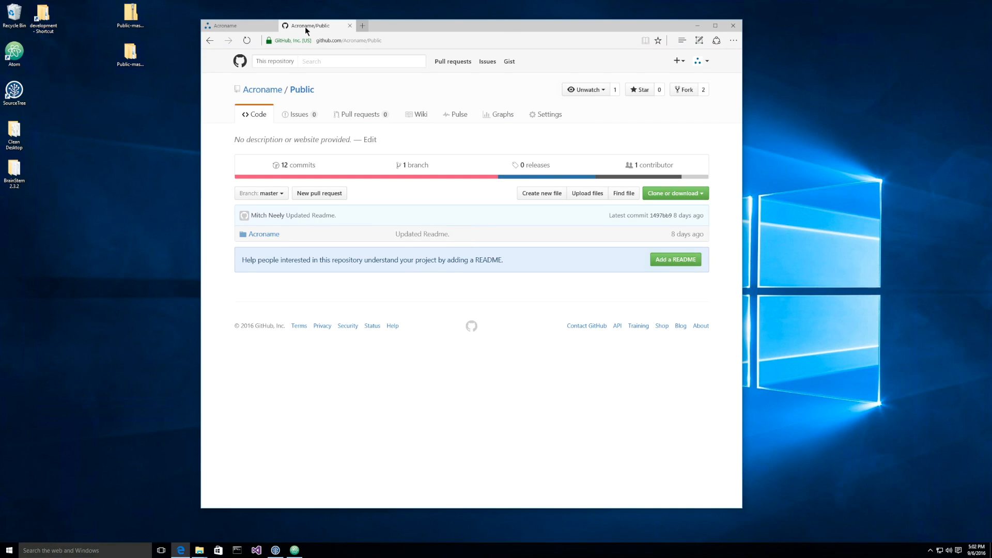
mouse_move(322, 37)
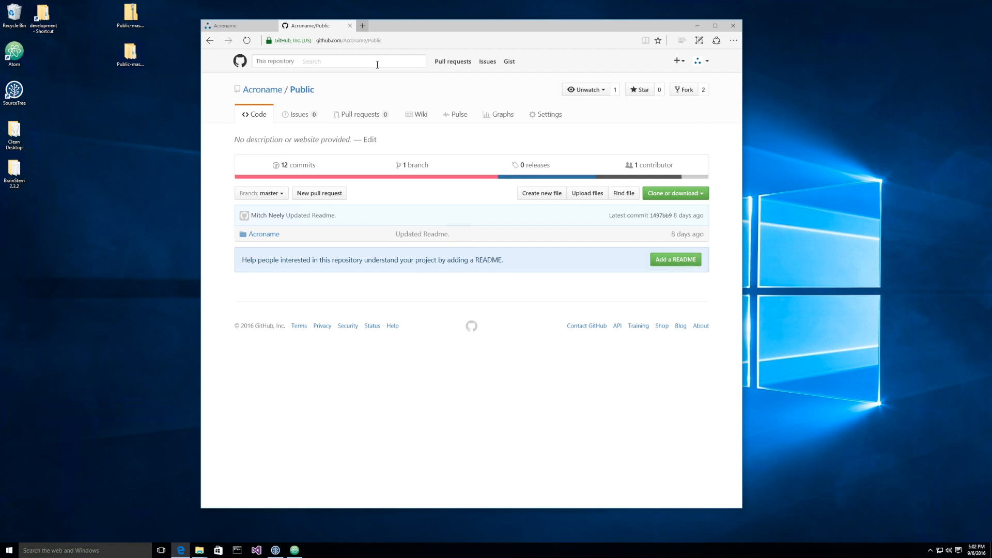
- Open Public-master and drill down through LabVIEW_API and LabView_BS_Project to Deploy
click(674, 193)
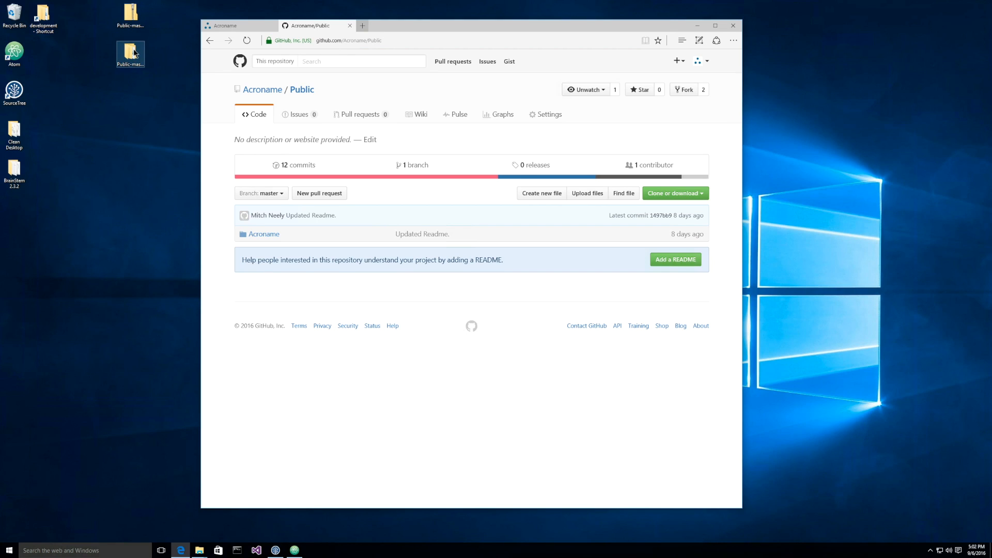
click(130, 56)
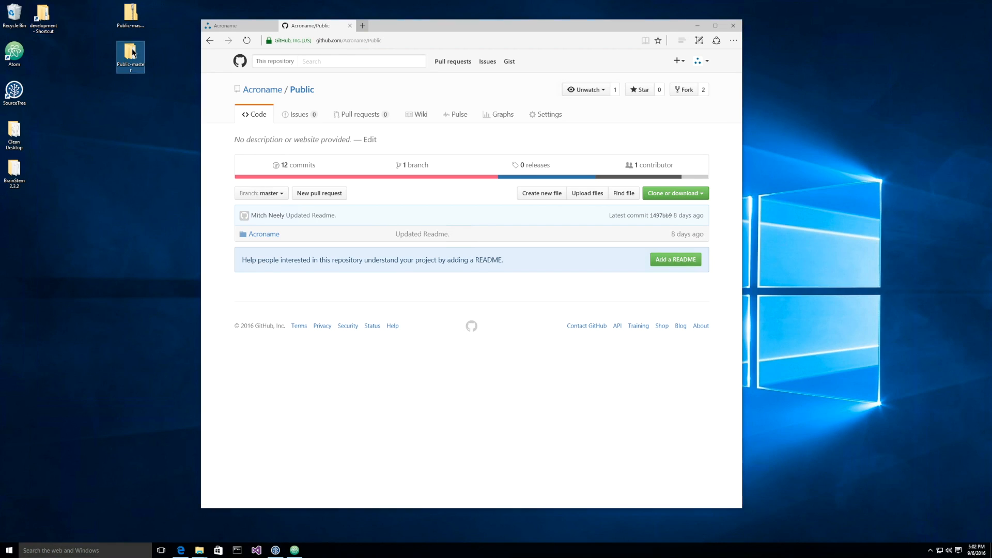
double_click(130, 53)
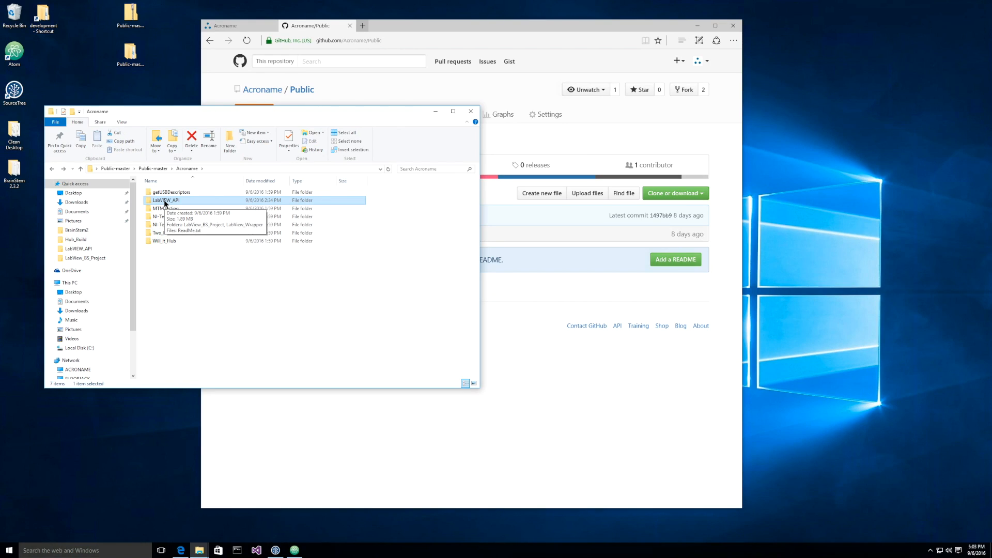
double_click(167, 200)
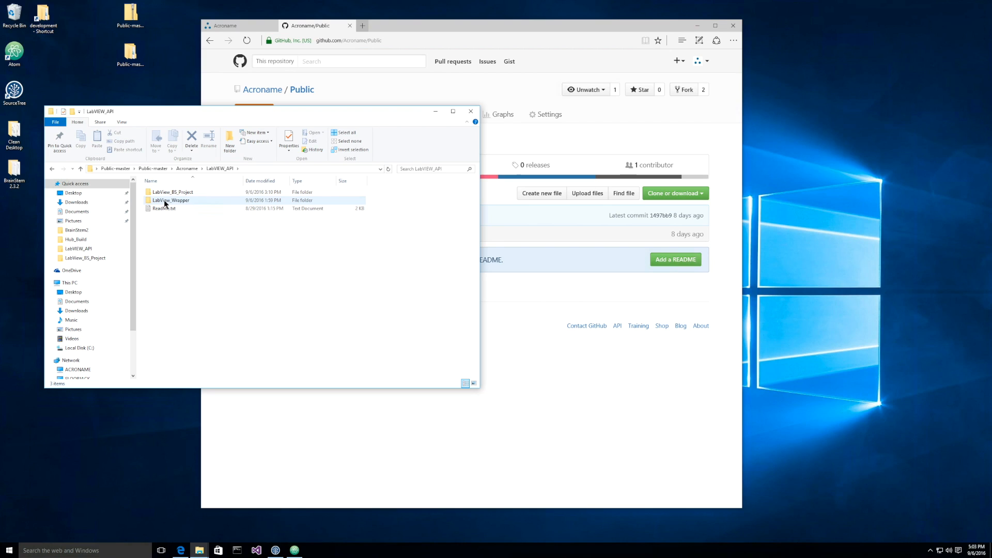
click(173, 191)
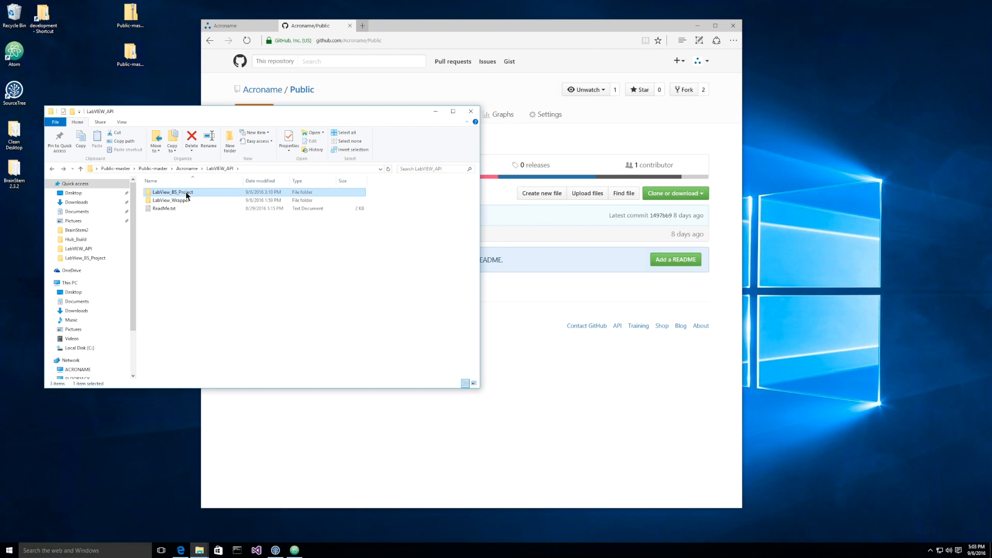
double_click(172, 192)
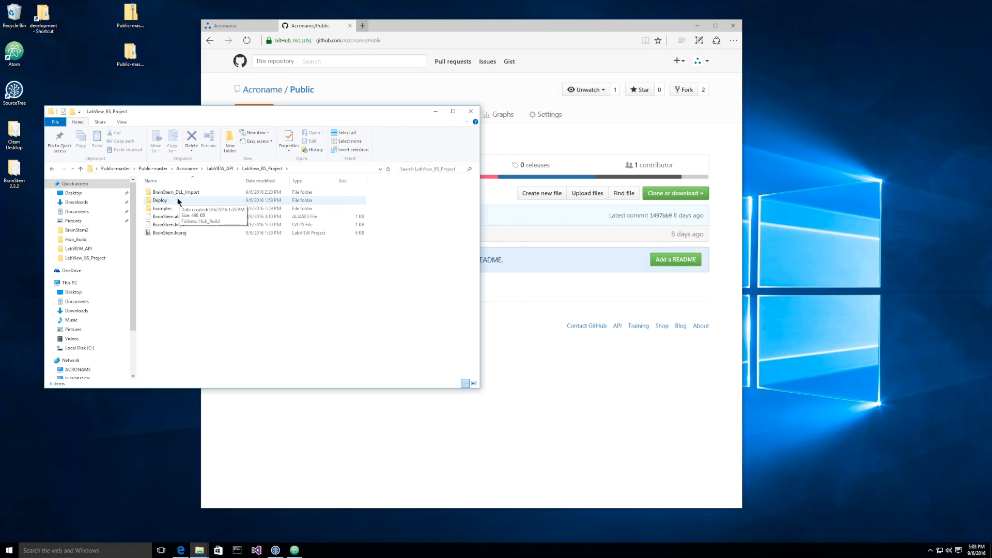
double_click(160, 200)
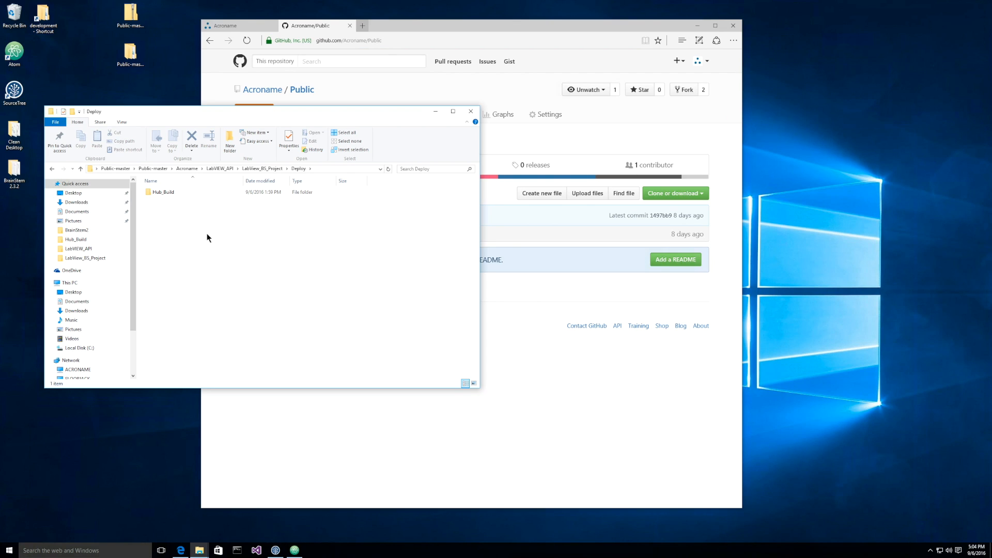
- Open Hub_Build and point out BrainStem2.dll and LabViewTesting.dll
double_click(164, 192)
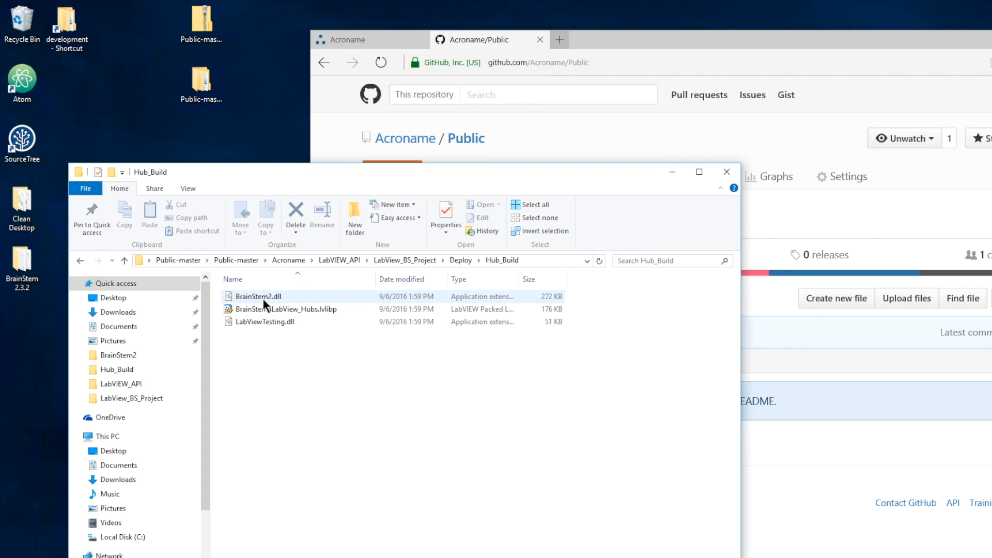
click(258, 298)
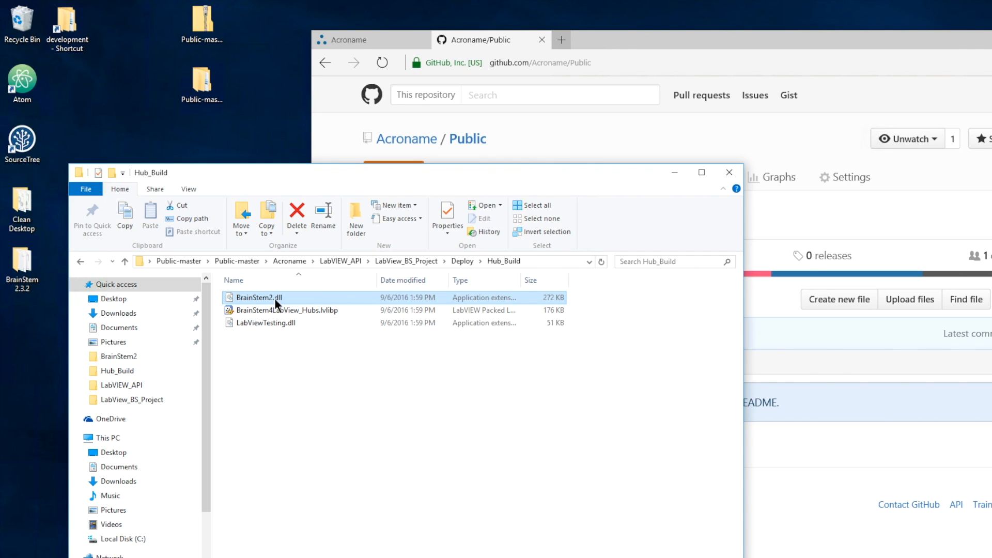
click(266, 322)
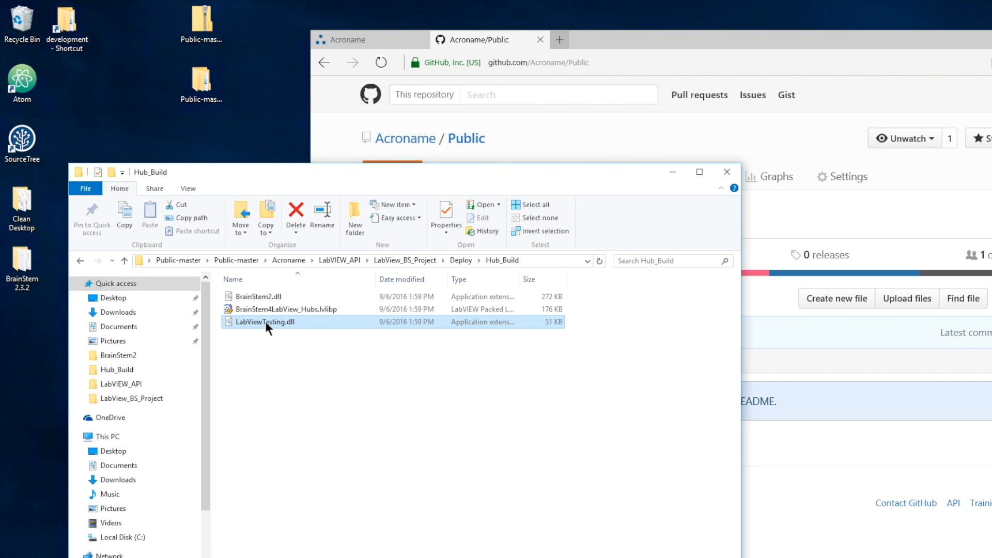
click(285, 309)
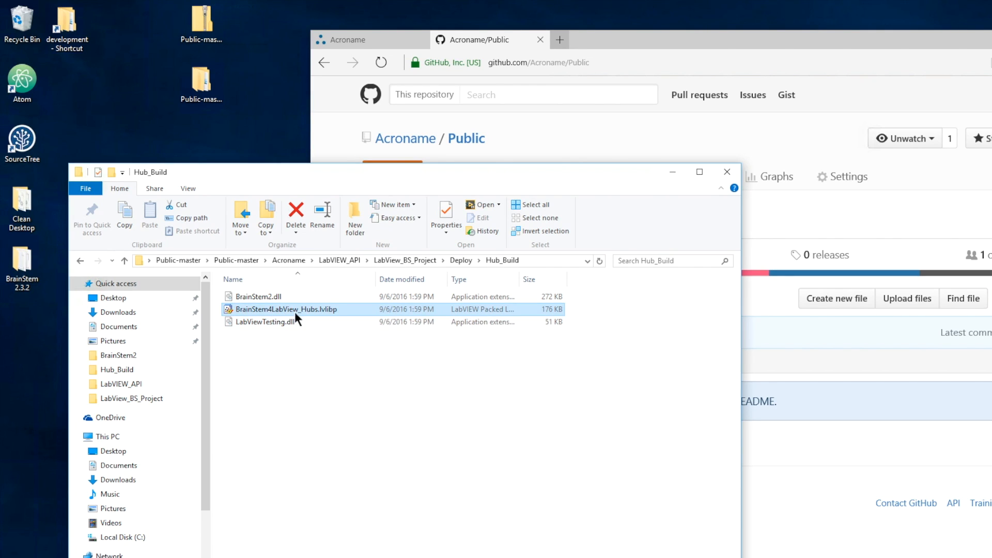
mouse_move(327, 314)
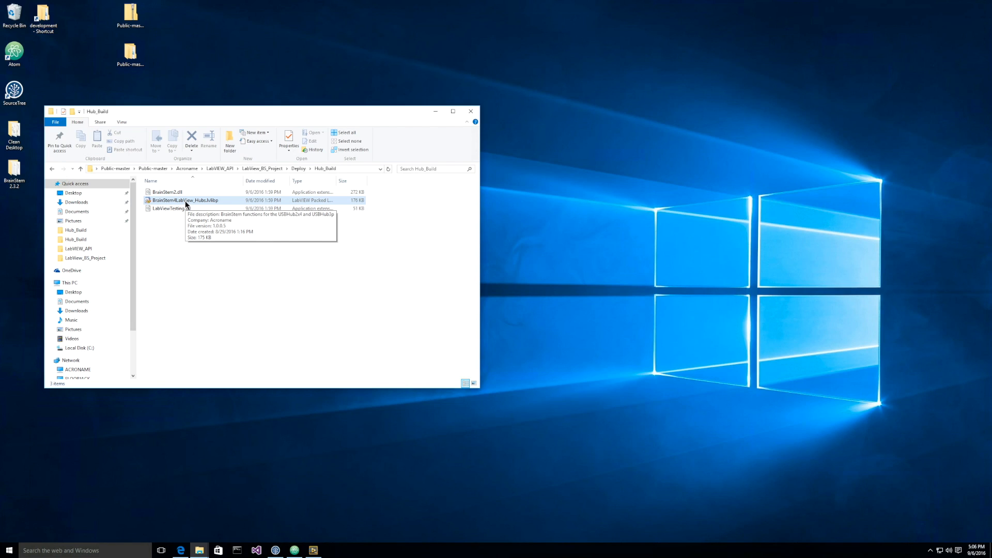
- Open BrainStem4LabView_Hubs.lvlibp in LabVIEW; expand ConnectAndDisconnect, Entities and Examples
double_click(183, 200)
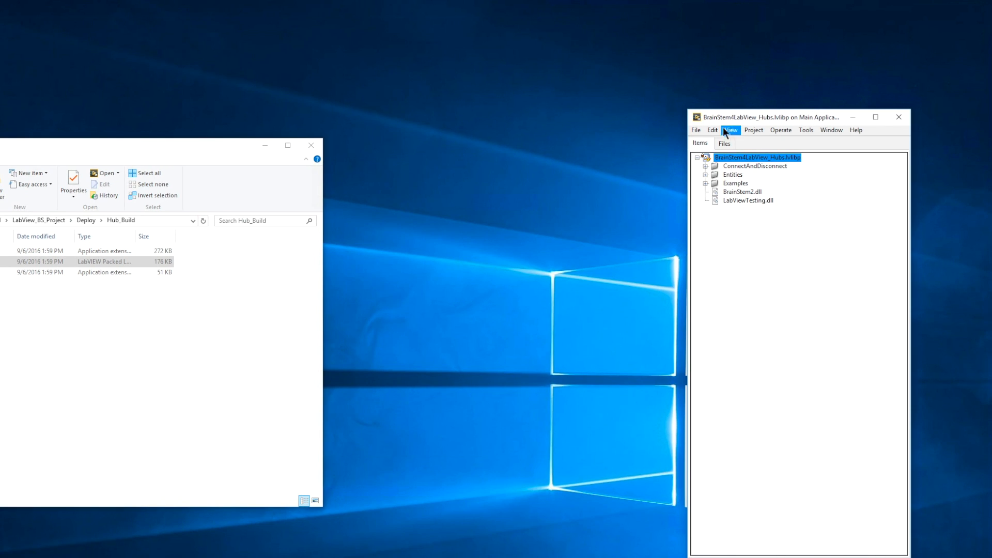
click(704, 166)
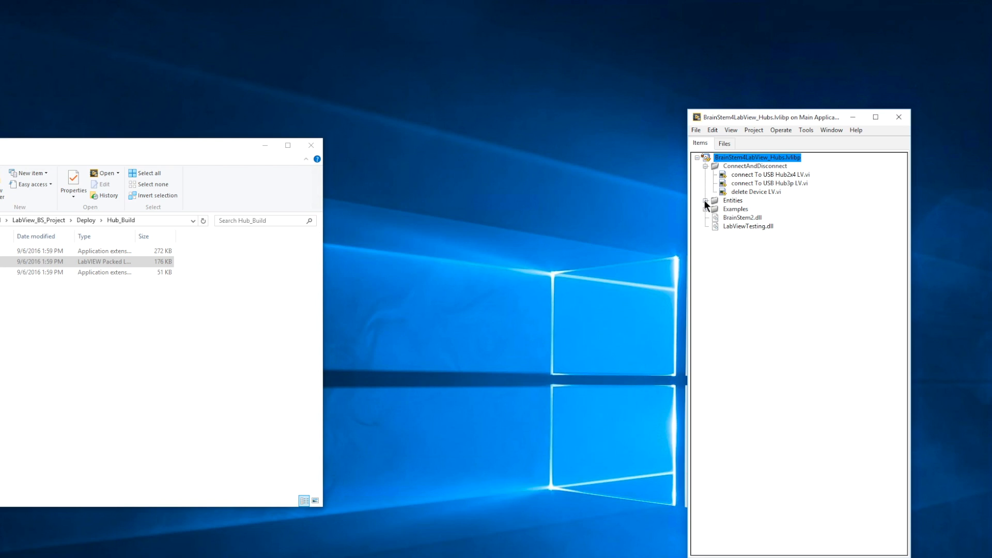
click(706, 200)
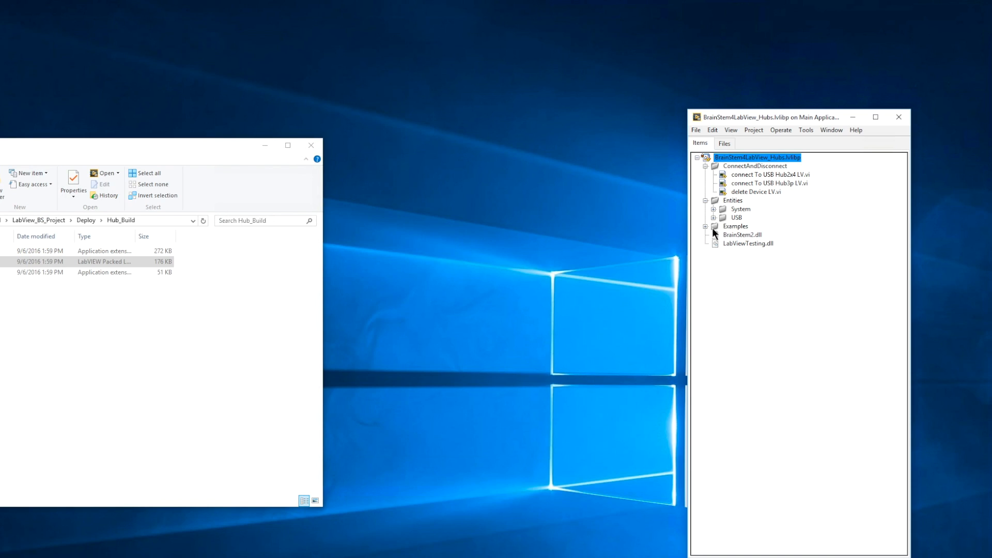
click(705, 230)
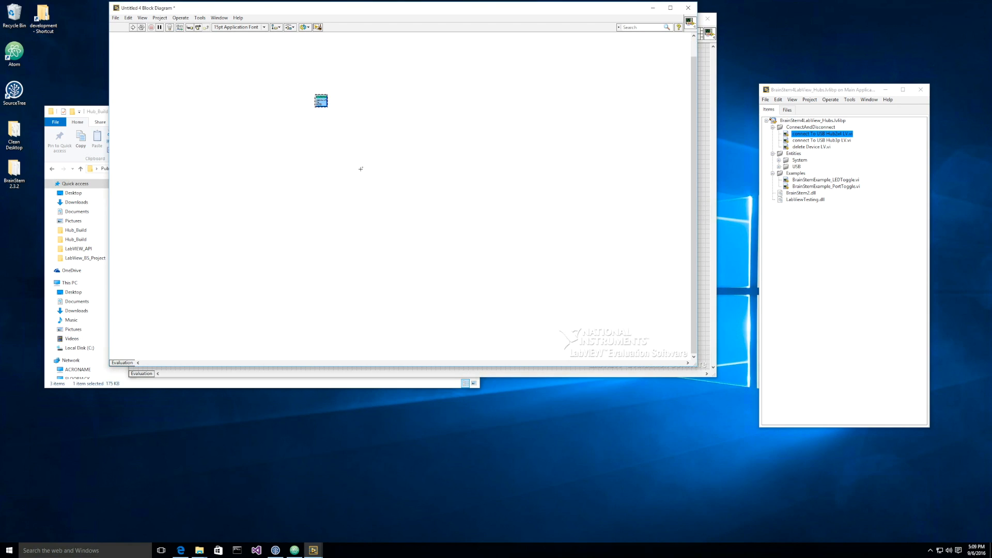
mouse_move(604, 45)
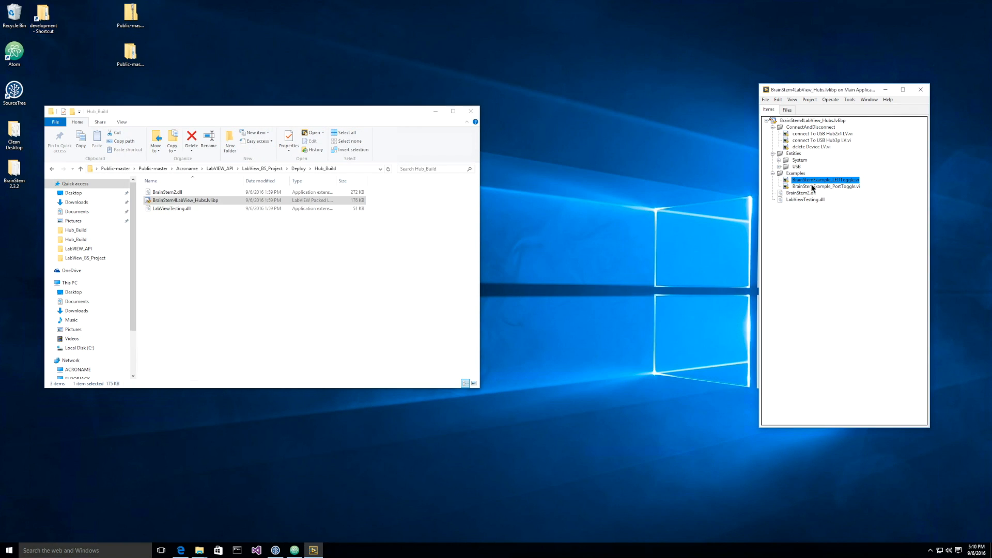
- Open the LED Toggle example VI and show its block diagram from the Window menu
double_click(825, 180)
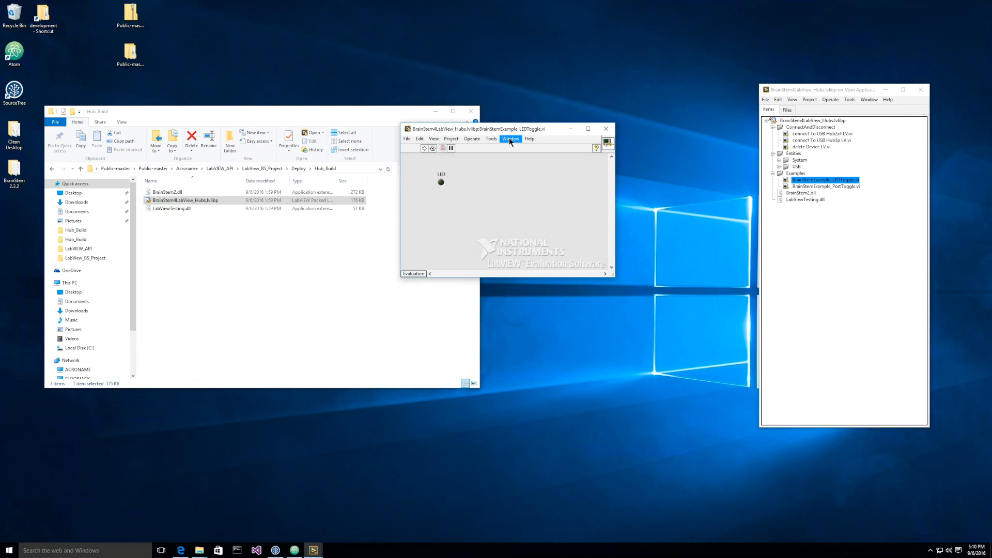
click(509, 139)
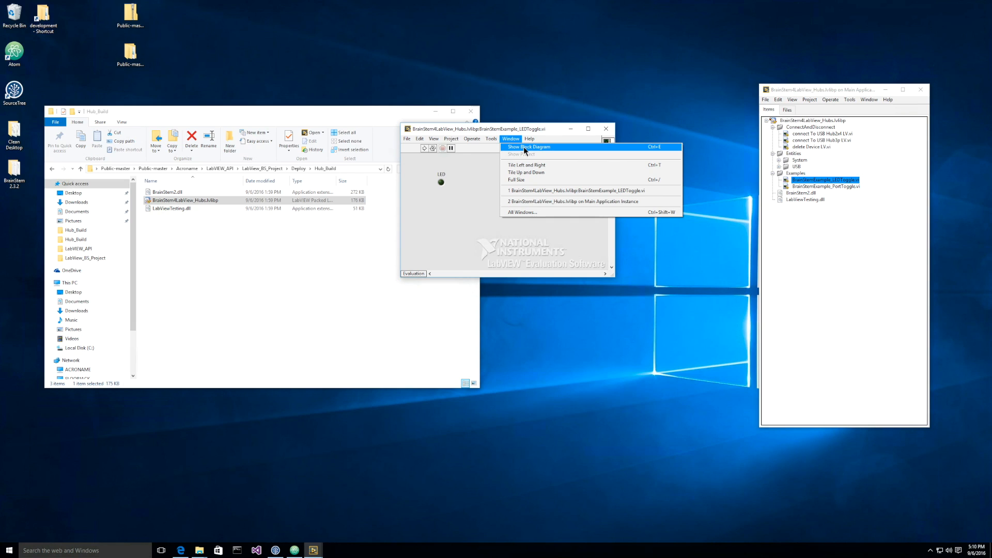
click(528, 147)
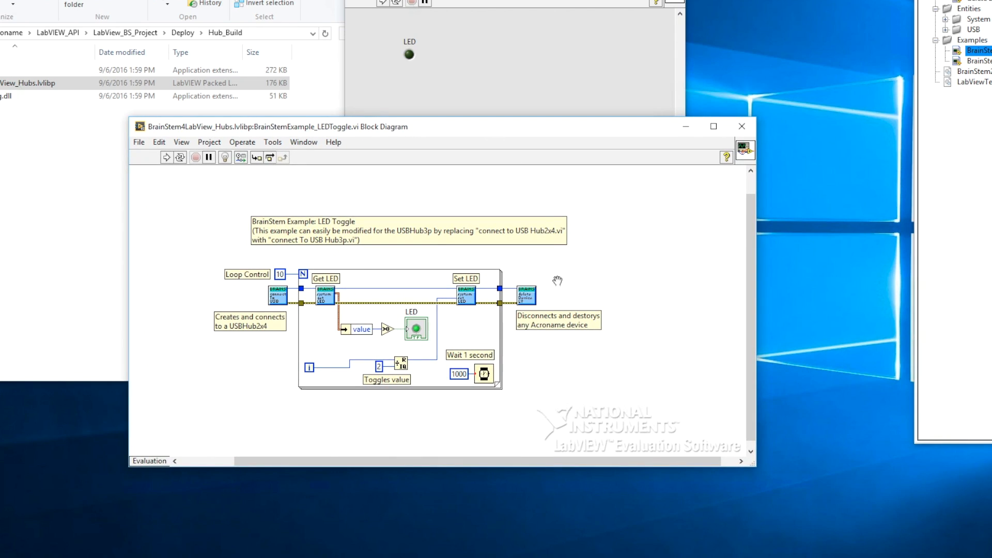
mouse_move(569, 412)
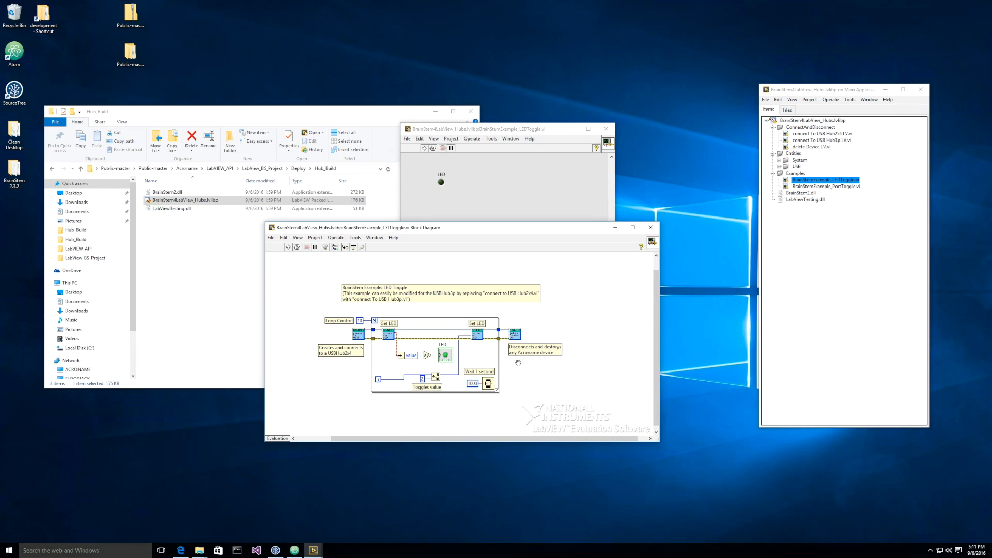
mouse_move(534, 389)
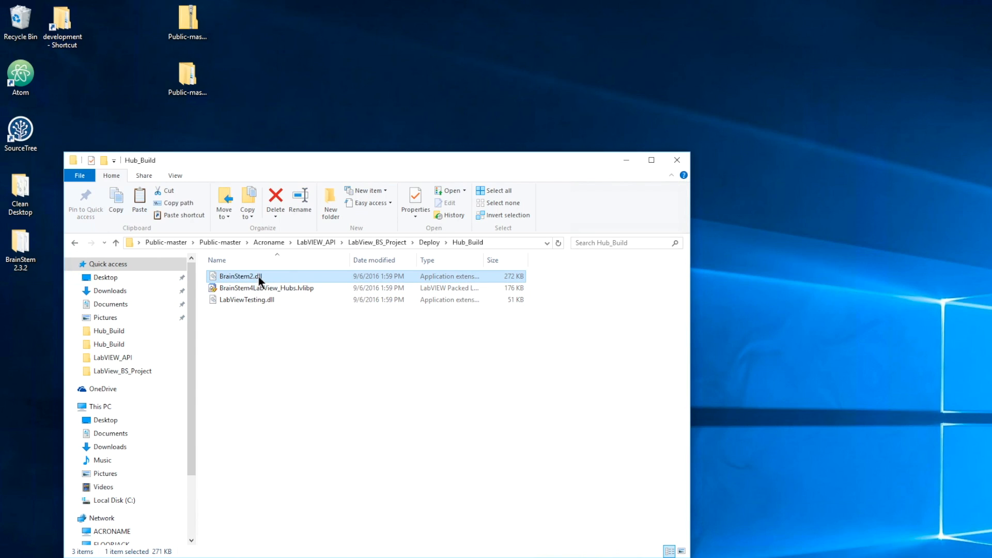
- Browse to BrainStem_DLL_Import and back up to the LabView_BS_Project folder
click(74, 242)
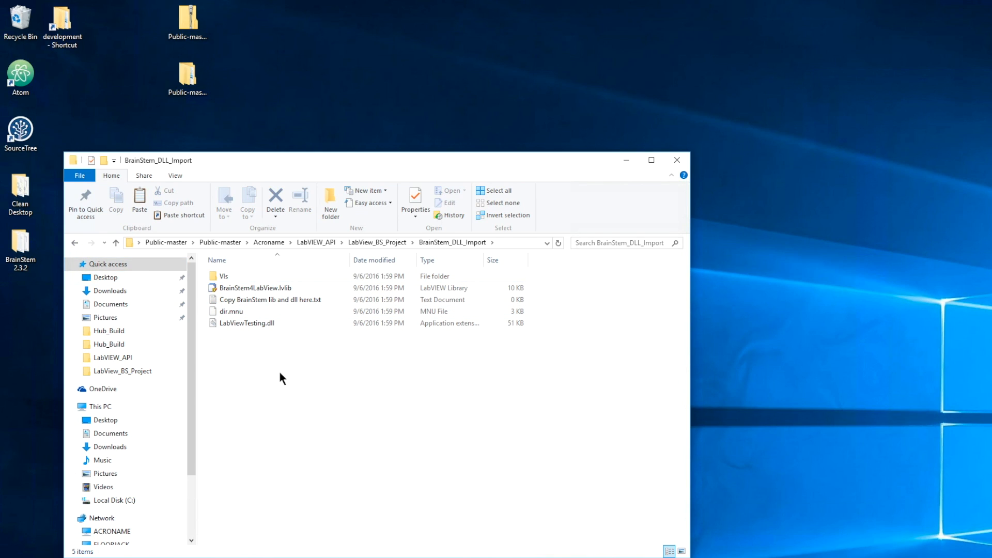
click(74, 242)
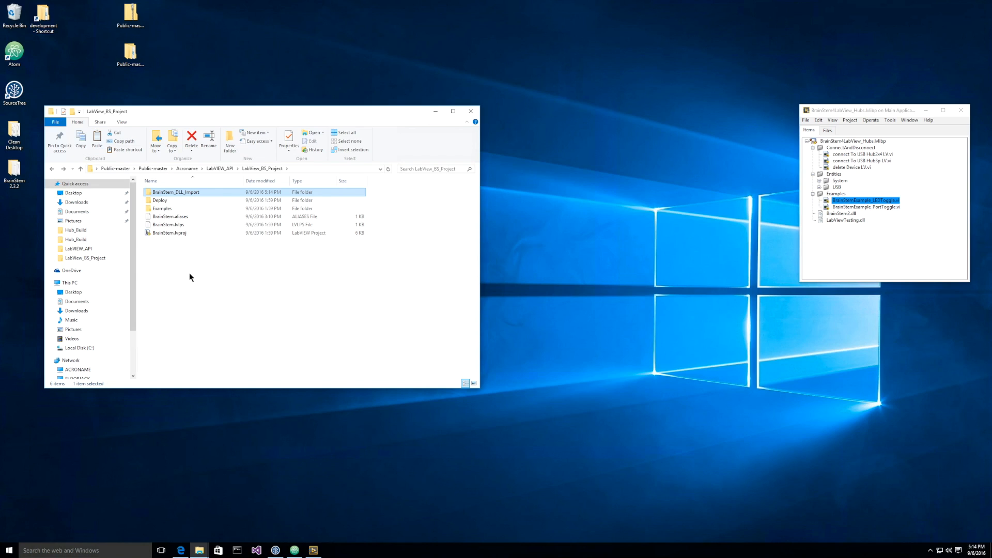
mouse_move(160, 297)
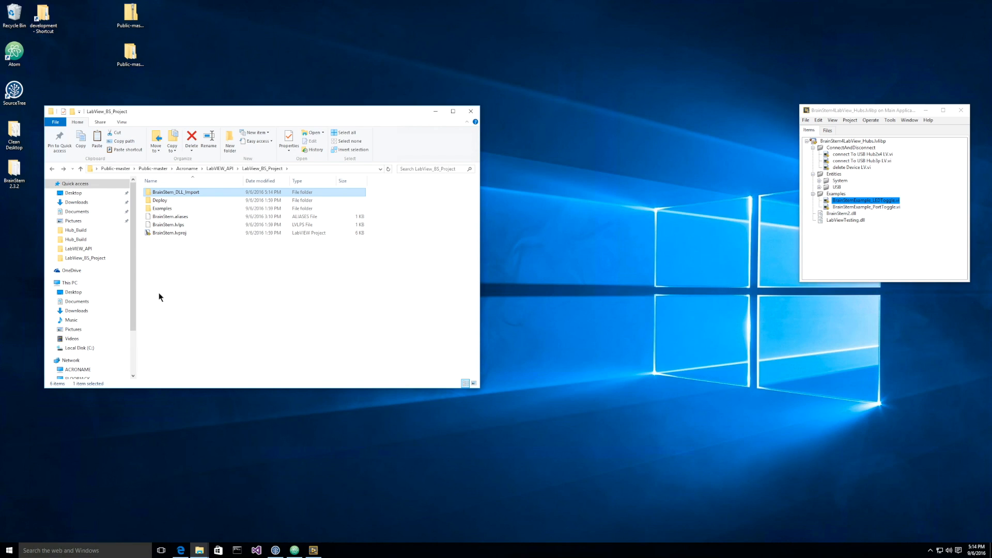
- Open BrainStem.lvproj, expand the BrainStem library, and open BrainStemExample_LEDToggle.vi
click(169, 232)
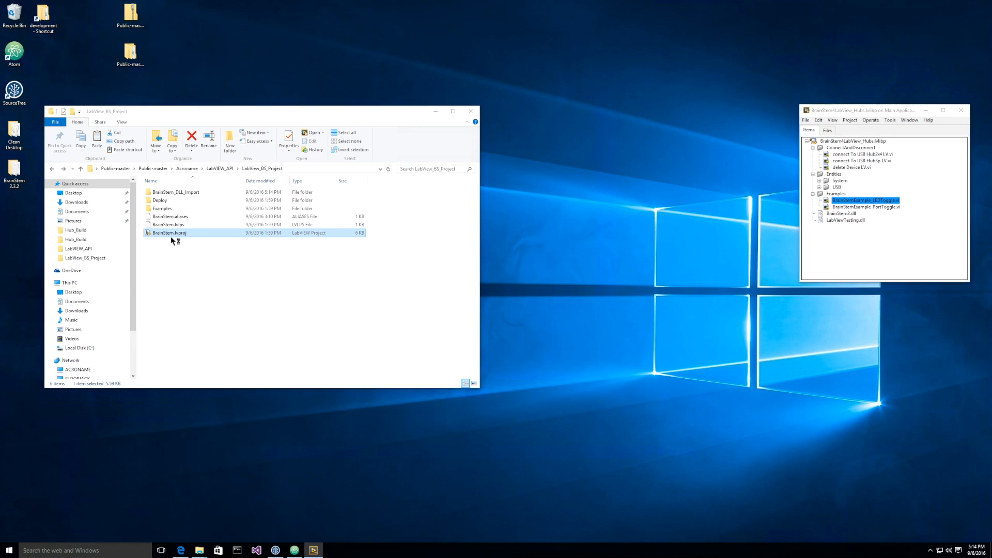
double_click(169, 233)
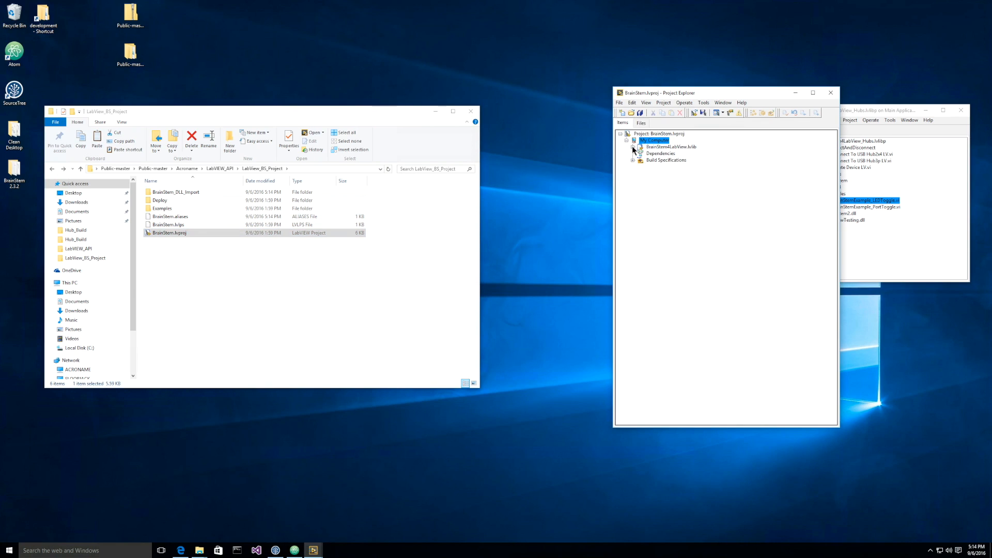
click(634, 147)
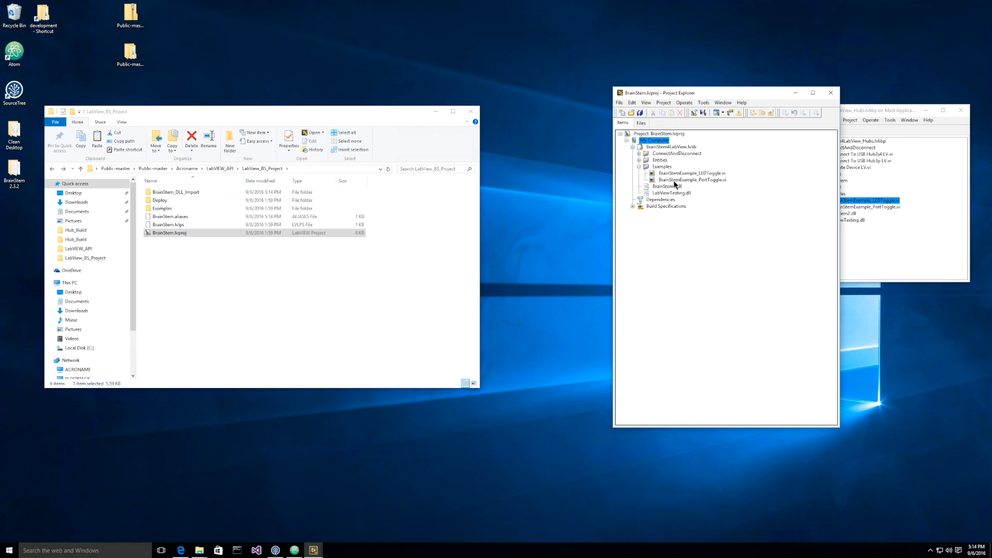
double_click(691, 173)
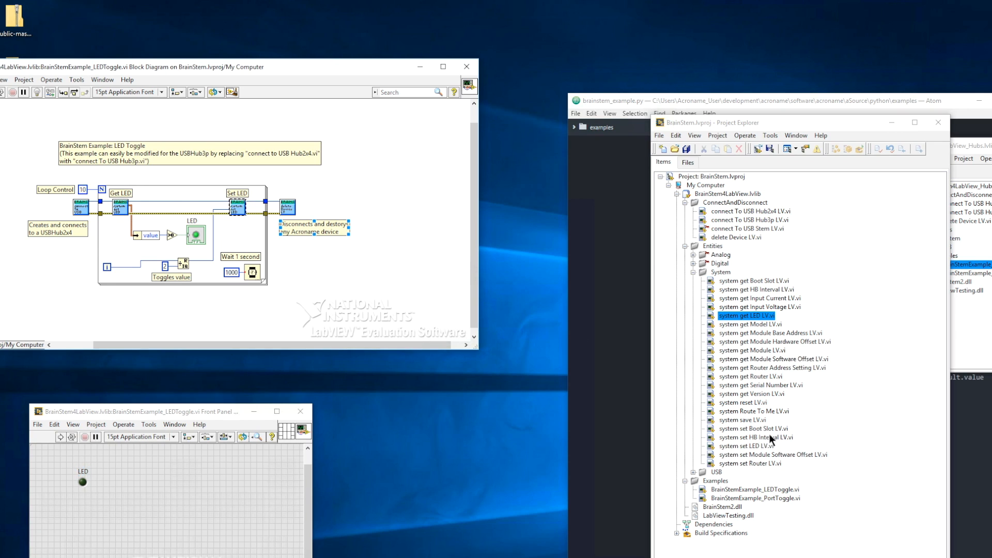
- Place 'system get Serial Number LV.vi' after the connect VI and run the example
click(745, 445)
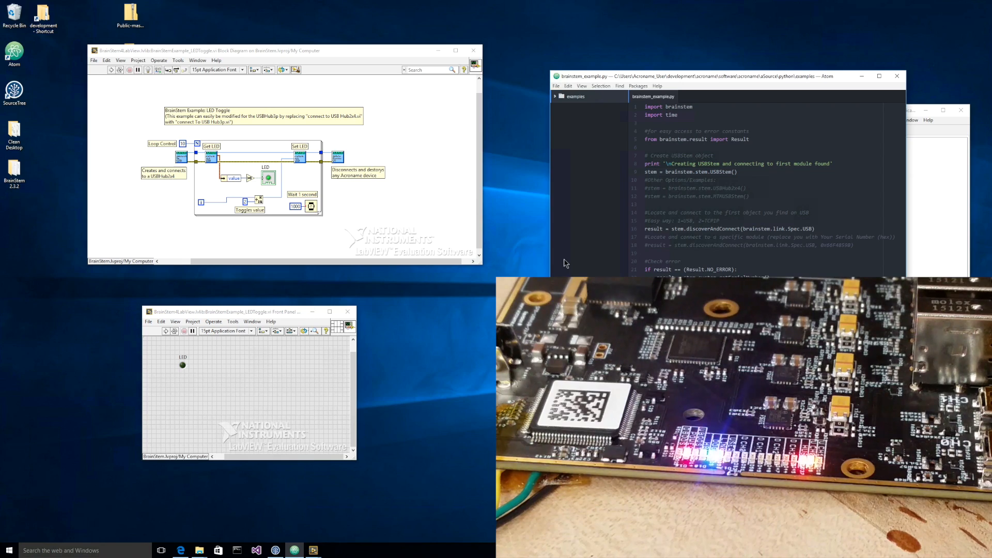
click(455, 51)
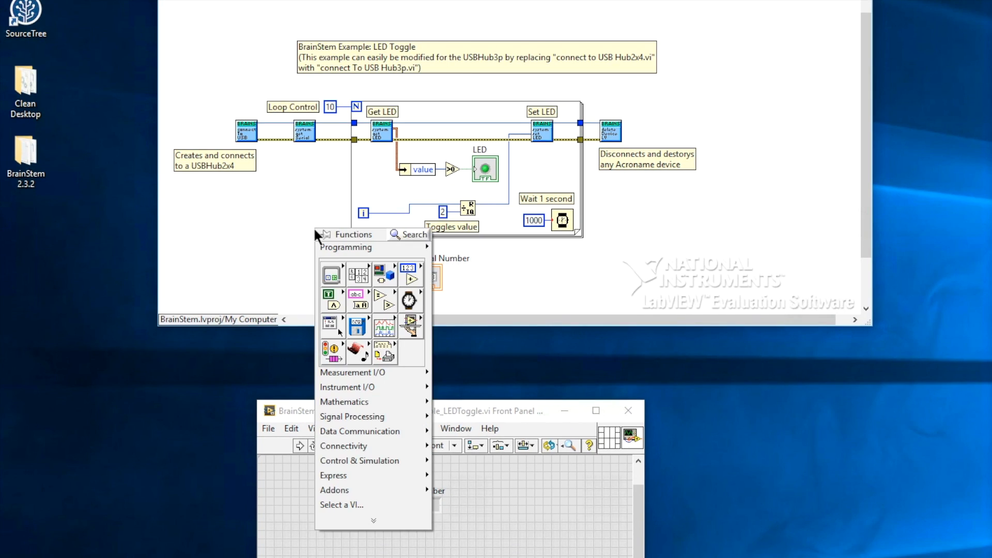
- Add an Unbundle by Name for the returned value and bring up the Serial Number indicator's options
click(322, 171)
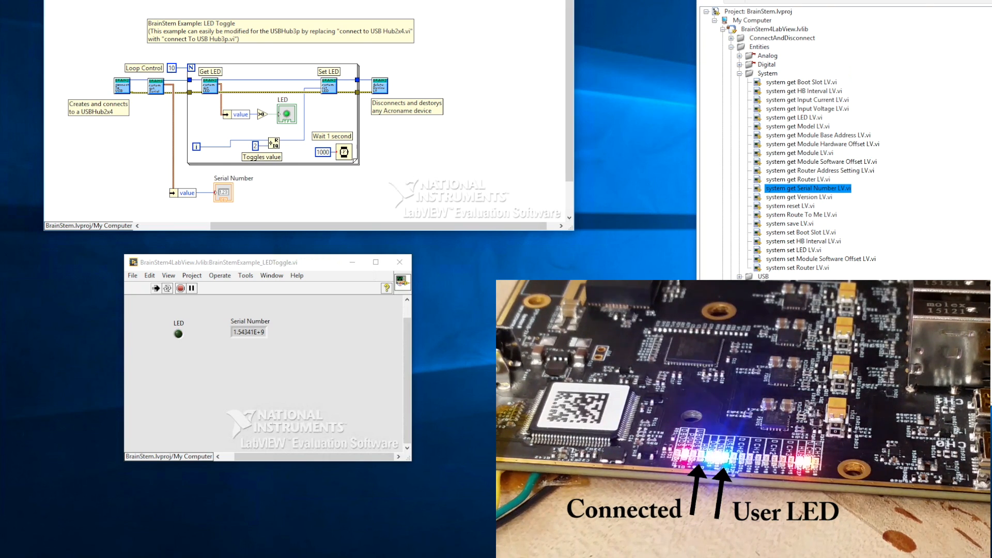
right_click(248, 332)
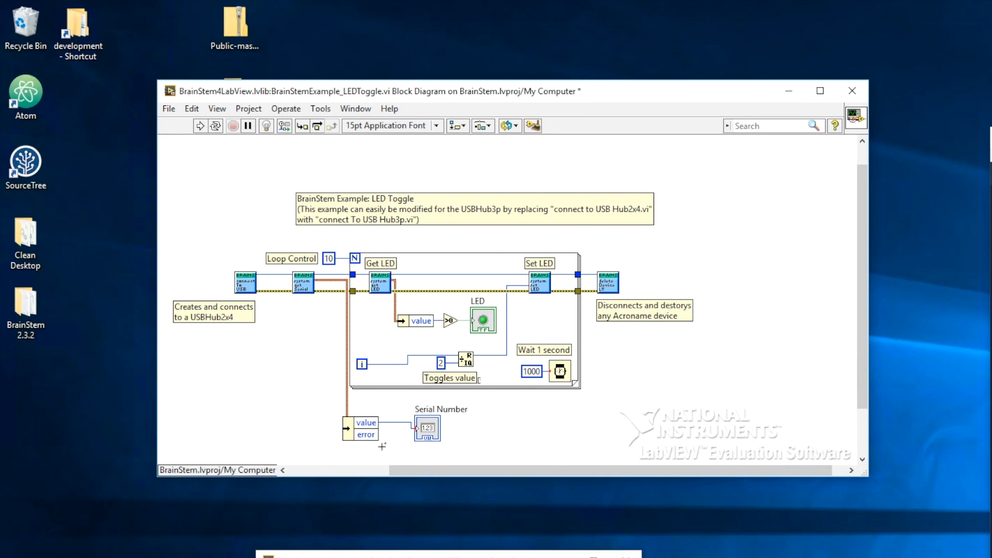
- Set the Serial Number indicator's representation to I32
click(365, 422)
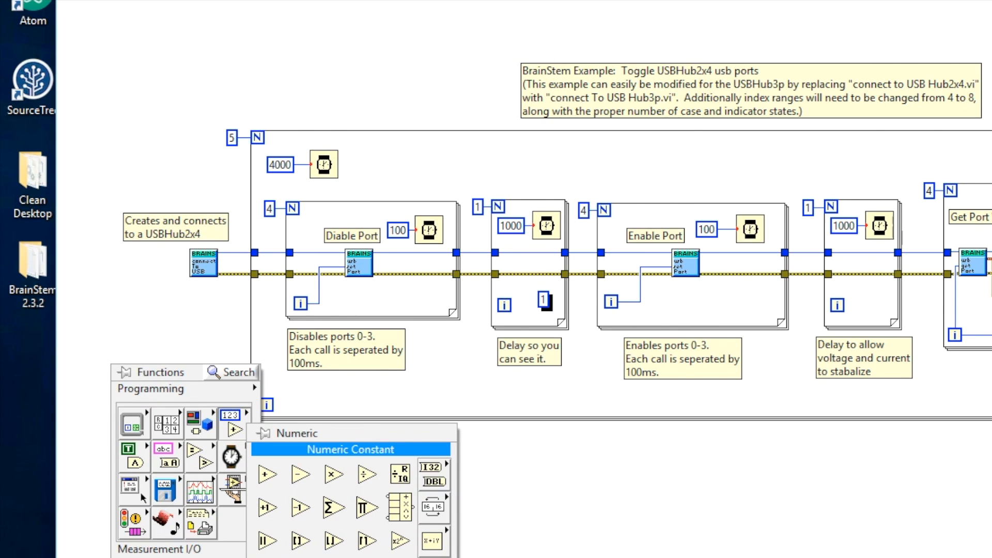
- Add a numeric constant to the Port Toggle diagram and run it to show port voltages and currents
click(350, 449)
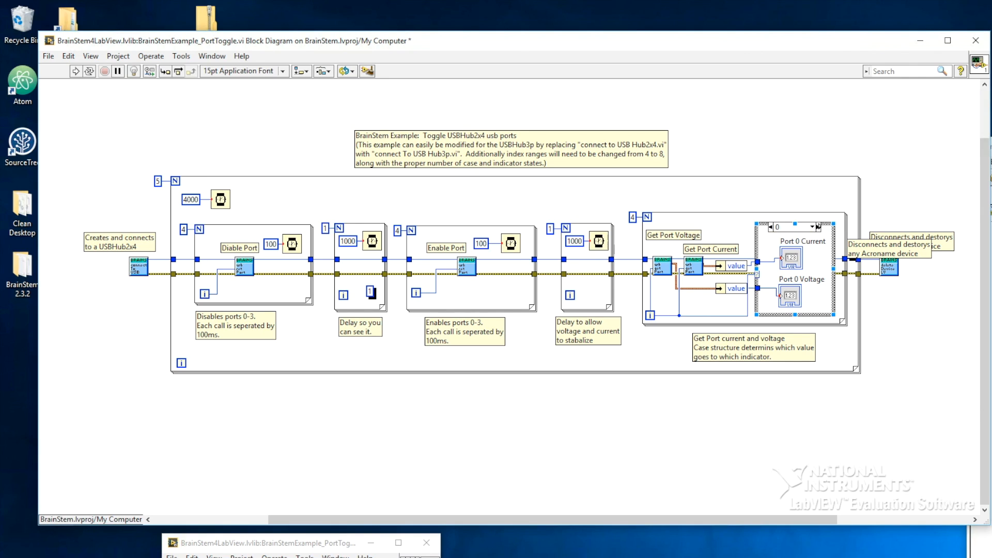
click(816, 226)
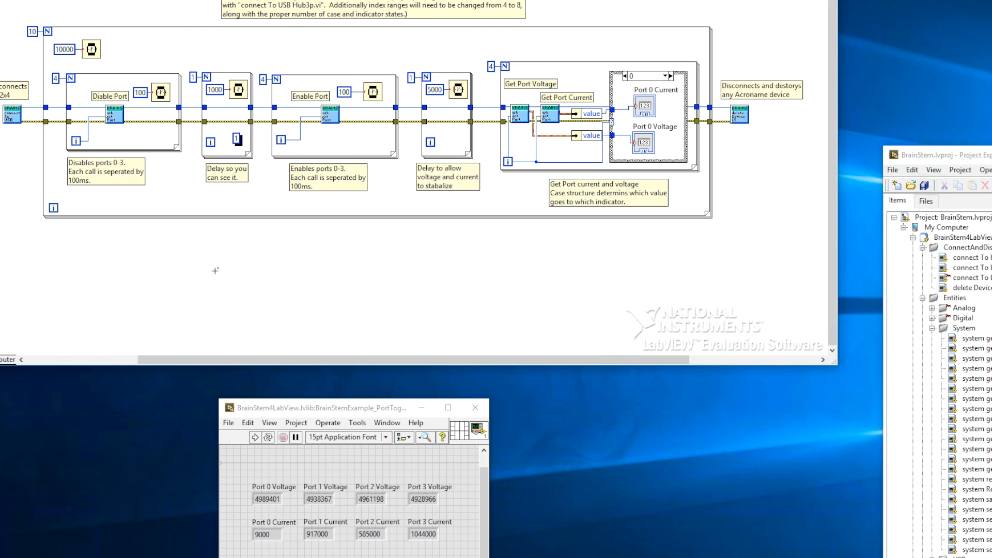
- Run the Port Toggle VI to display voltage and current readings for ports 0–3
click(254, 437)
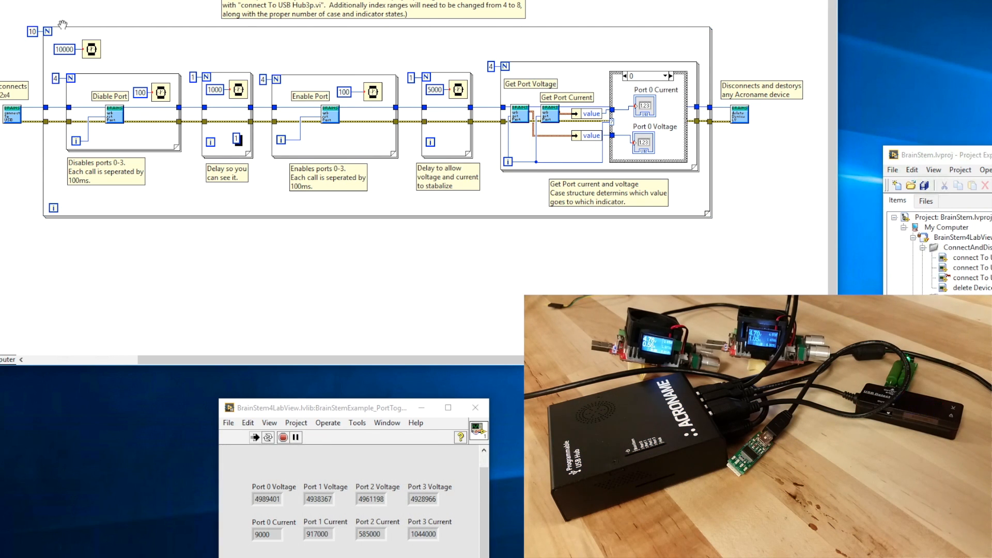